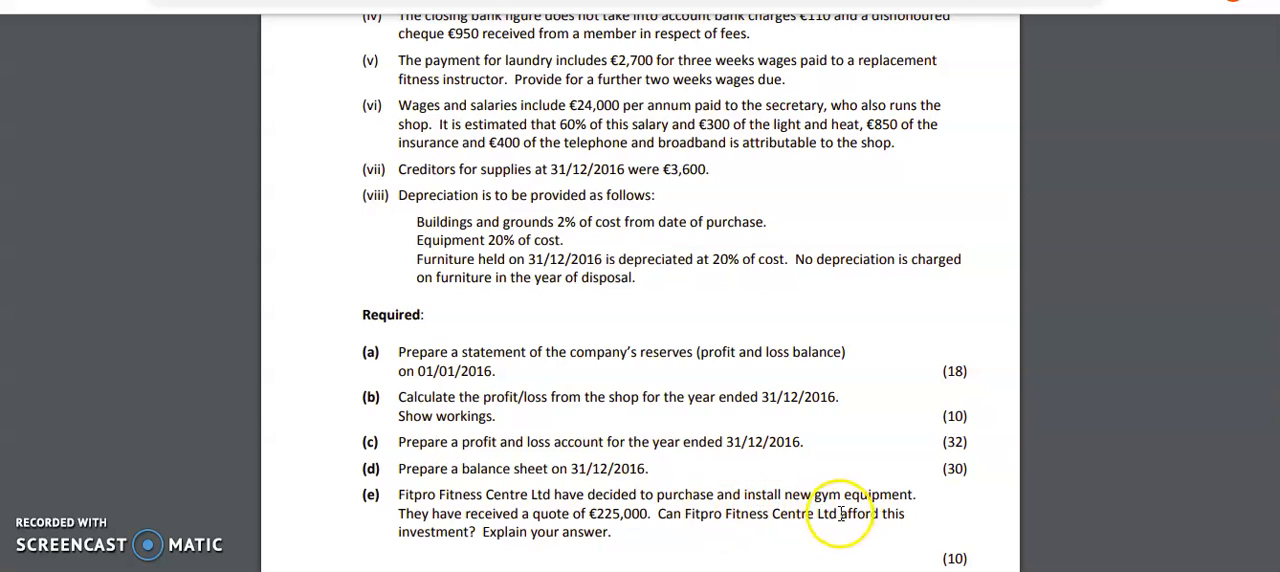
mouse_move(500, 532)
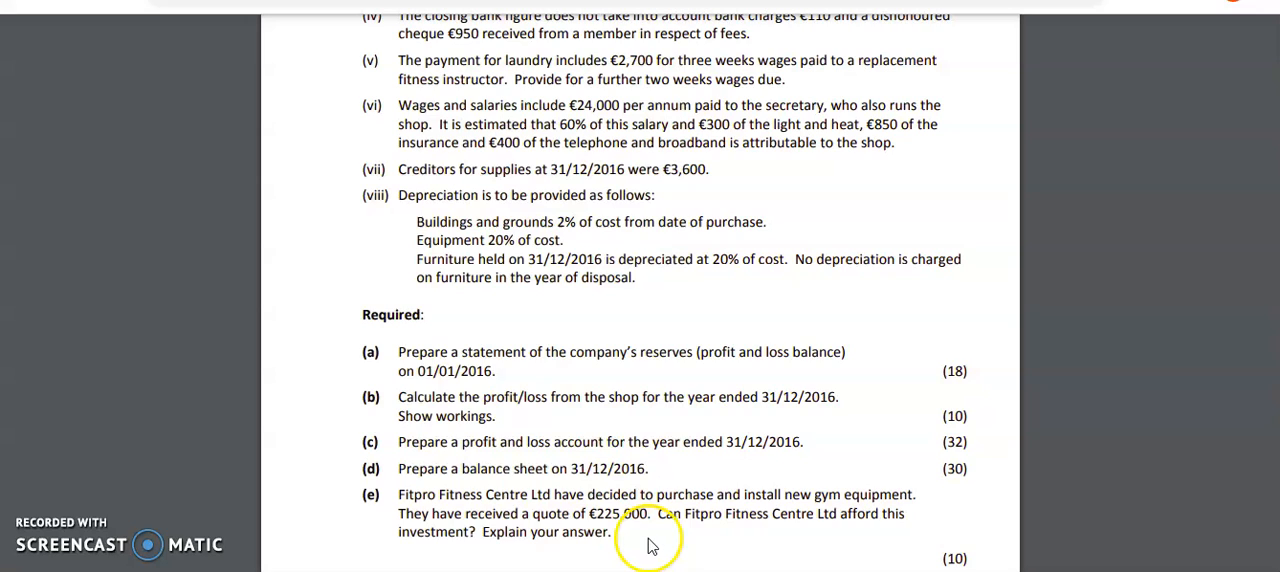
mouse_move(778, 544)
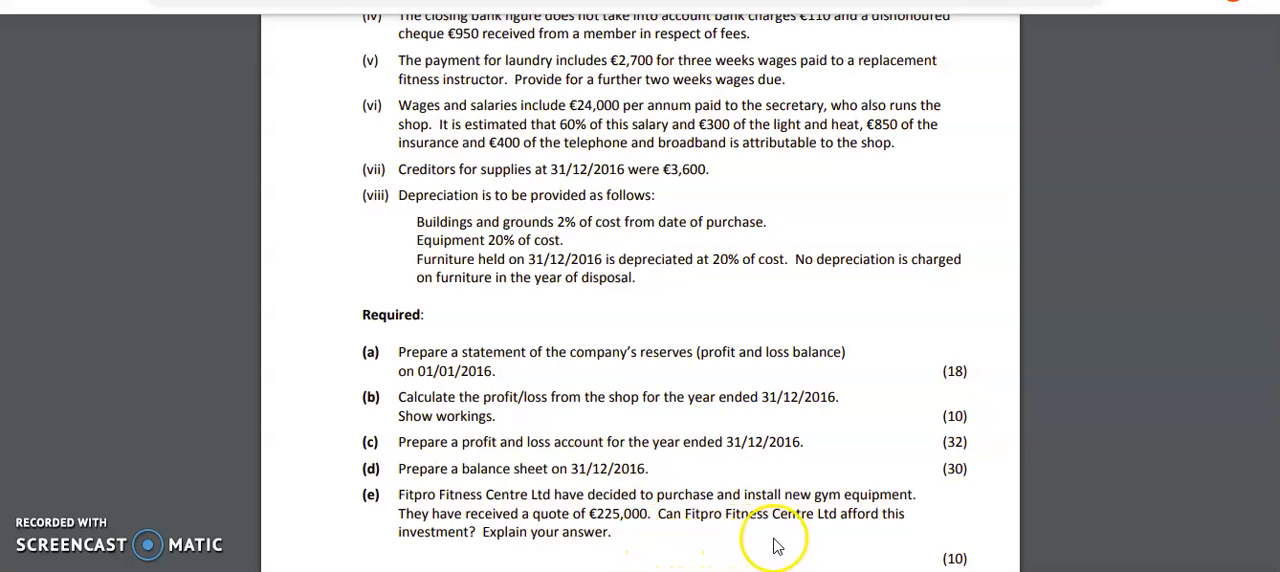
mouse_move(478, 560)
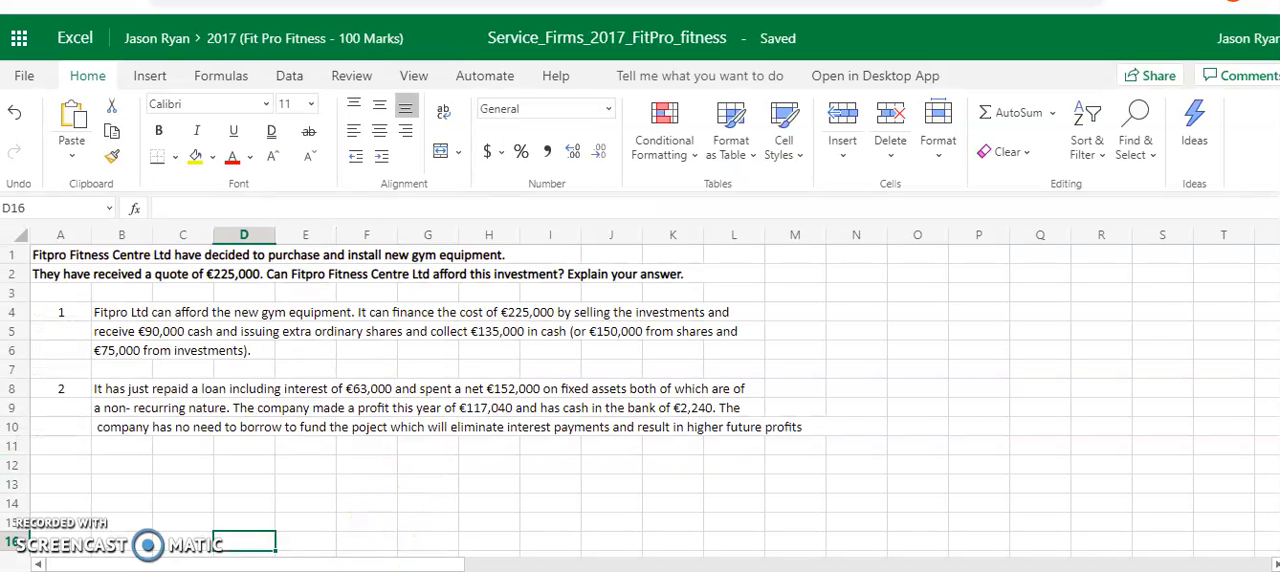
mouse_move(120, 330)
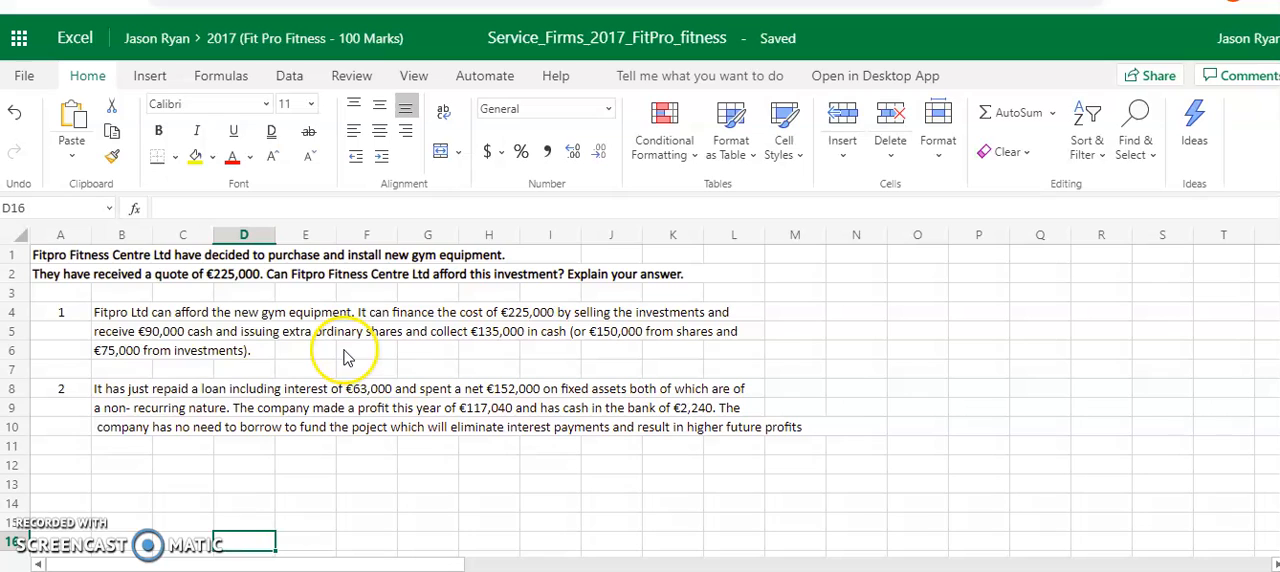
mouse_move(324, 352)
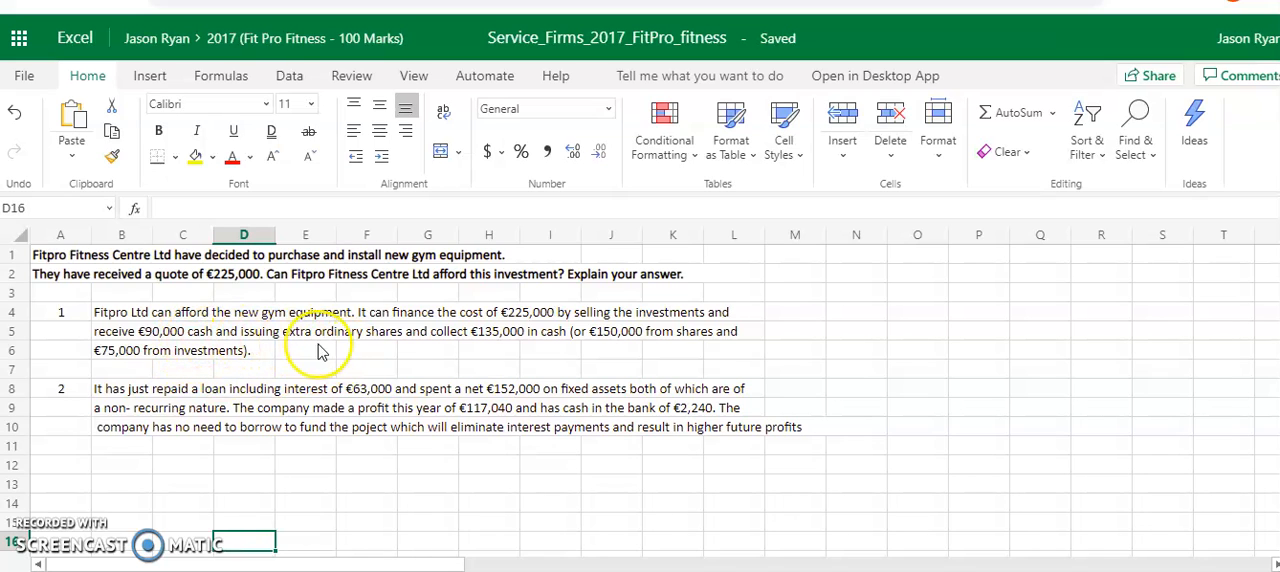
mouse_move(500, 350)
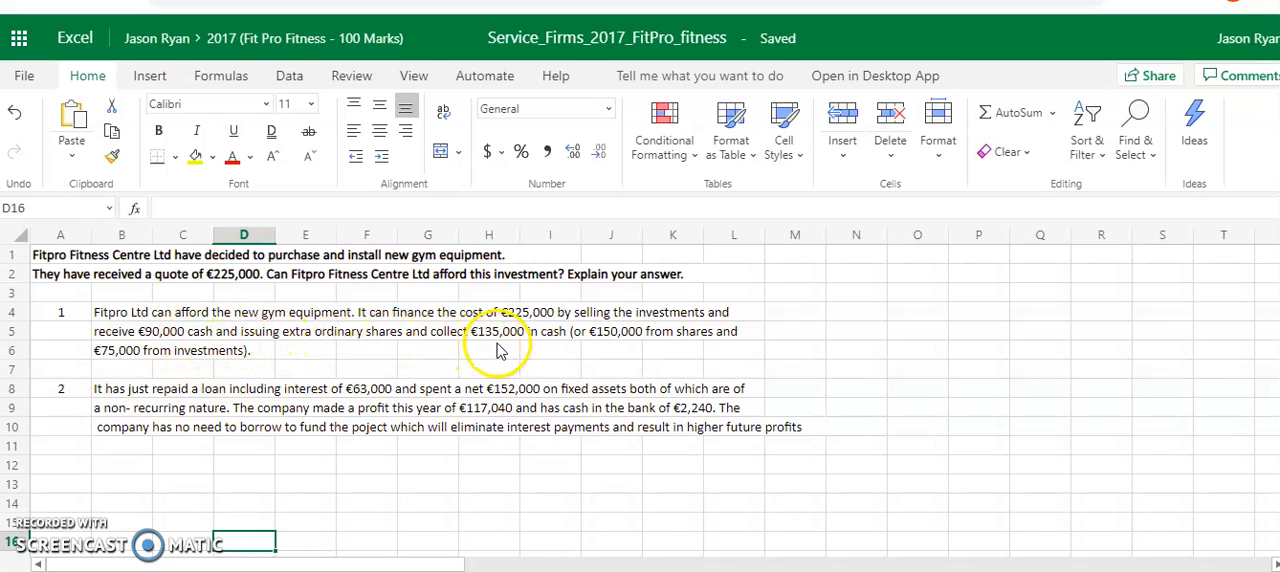
mouse_move(544, 352)
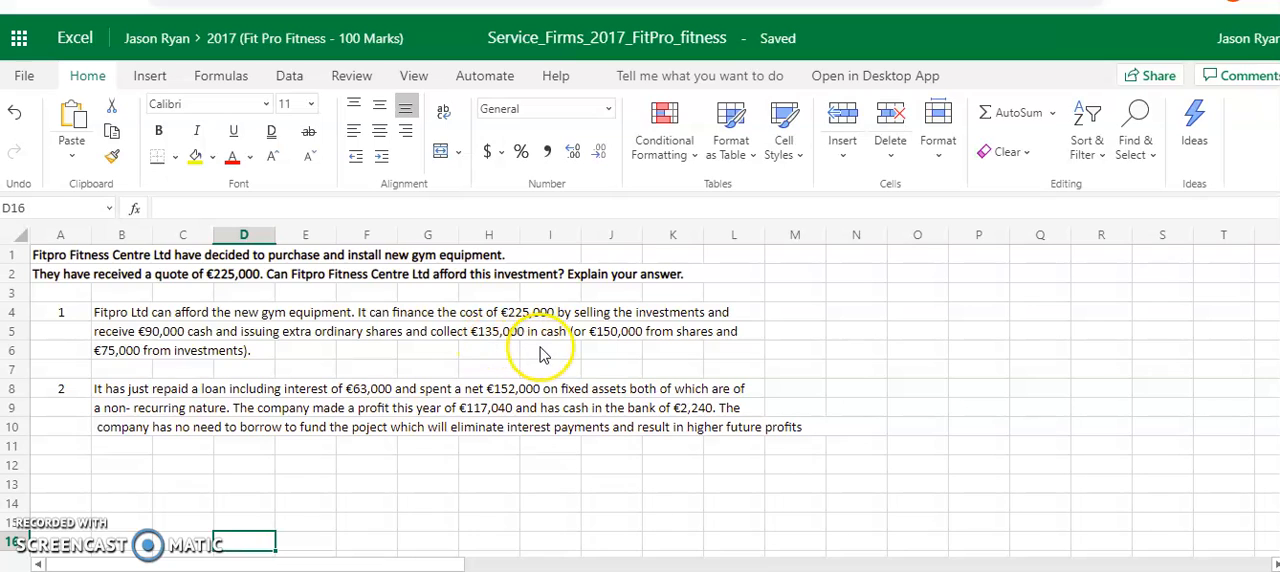
mouse_move(588, 352)
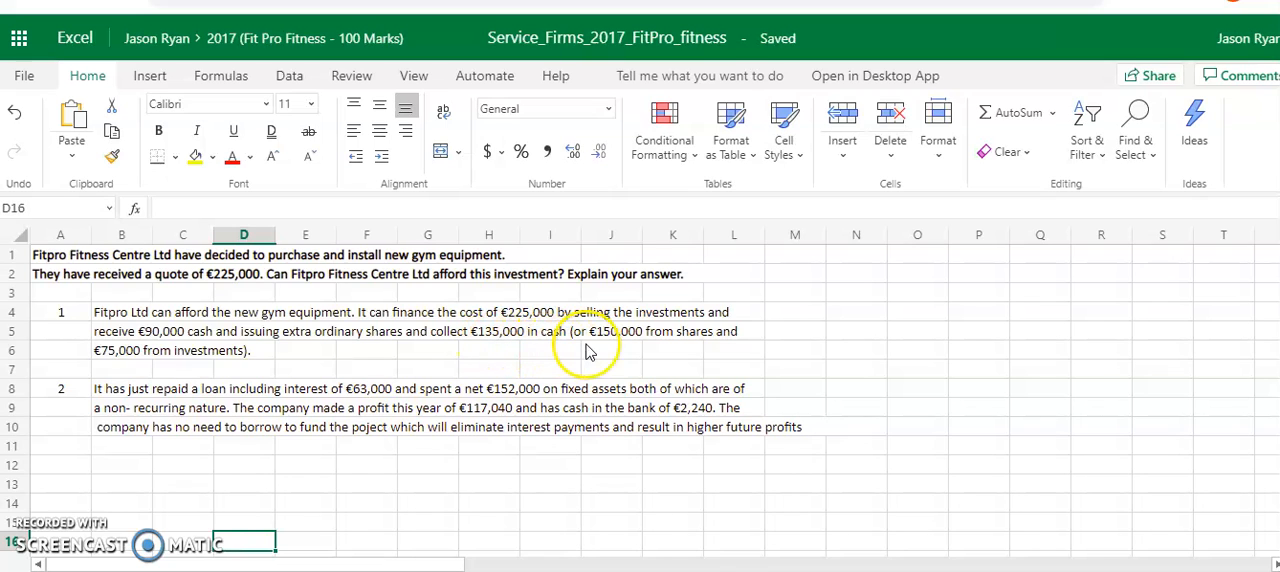
mouse_move(100, 380)
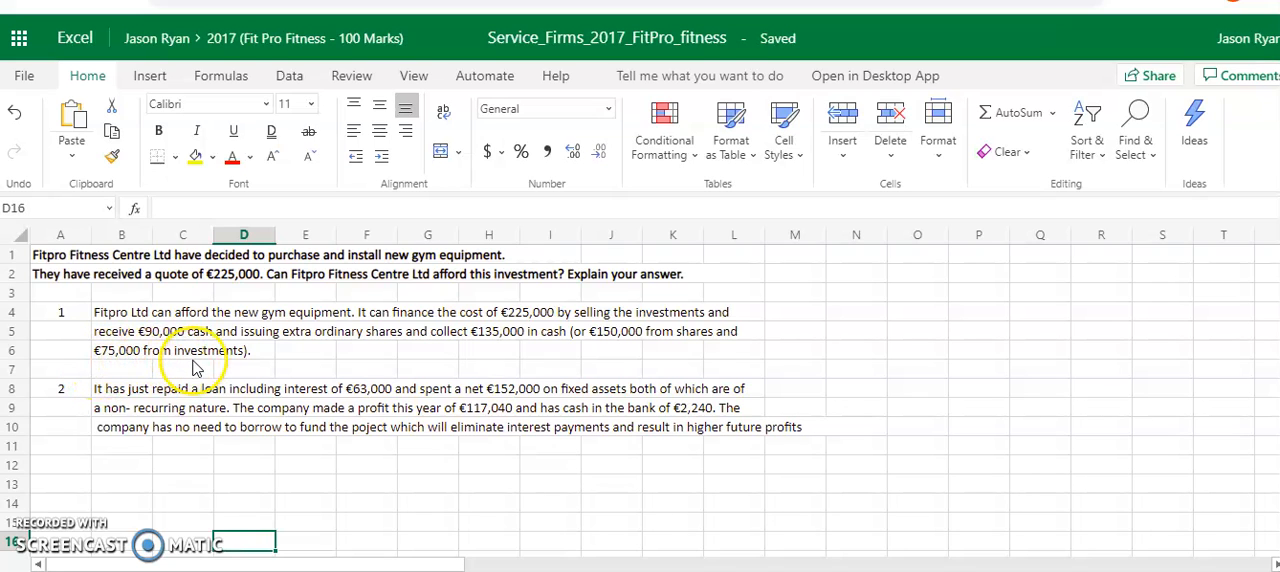
mouse_move(636, 384)
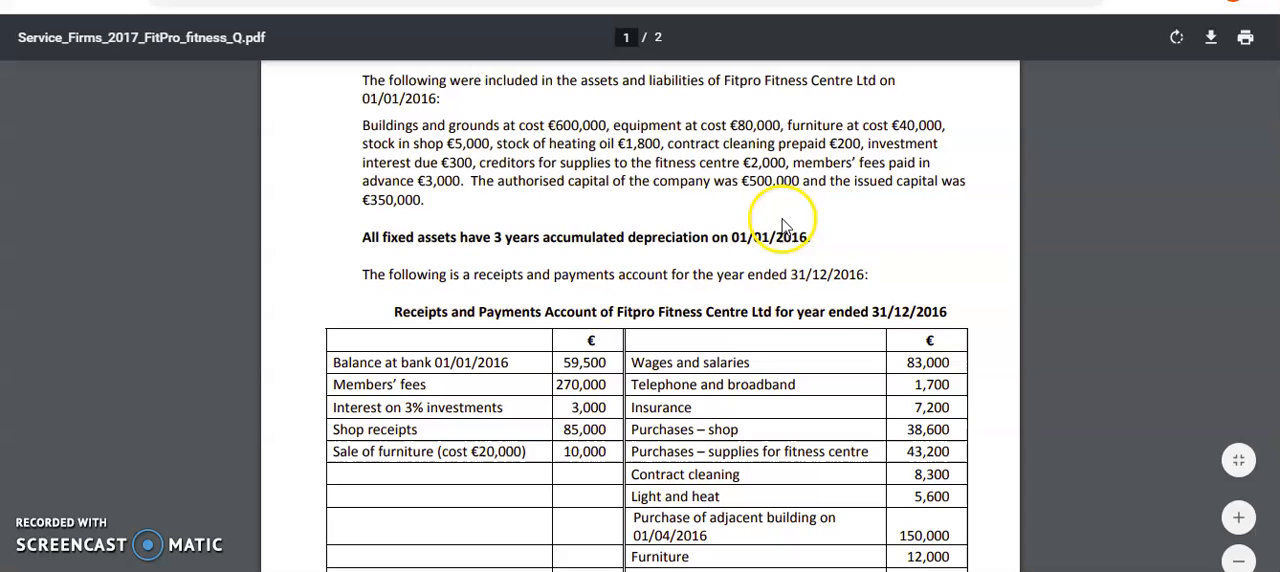
mouse_move(624, 194)
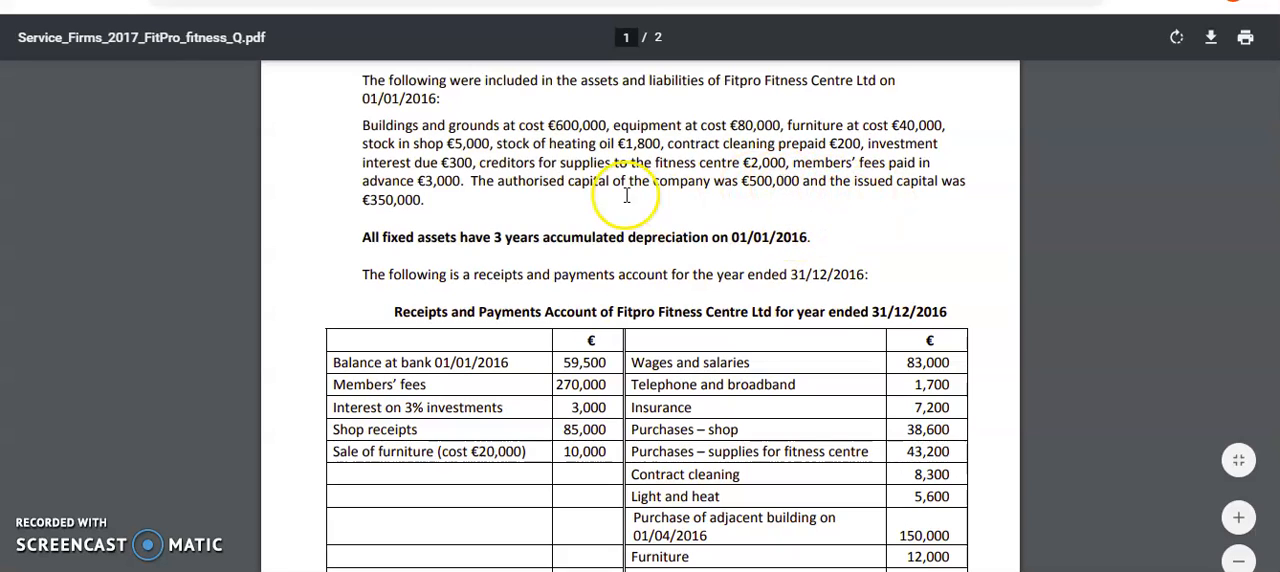
mouse_move(344, 40)
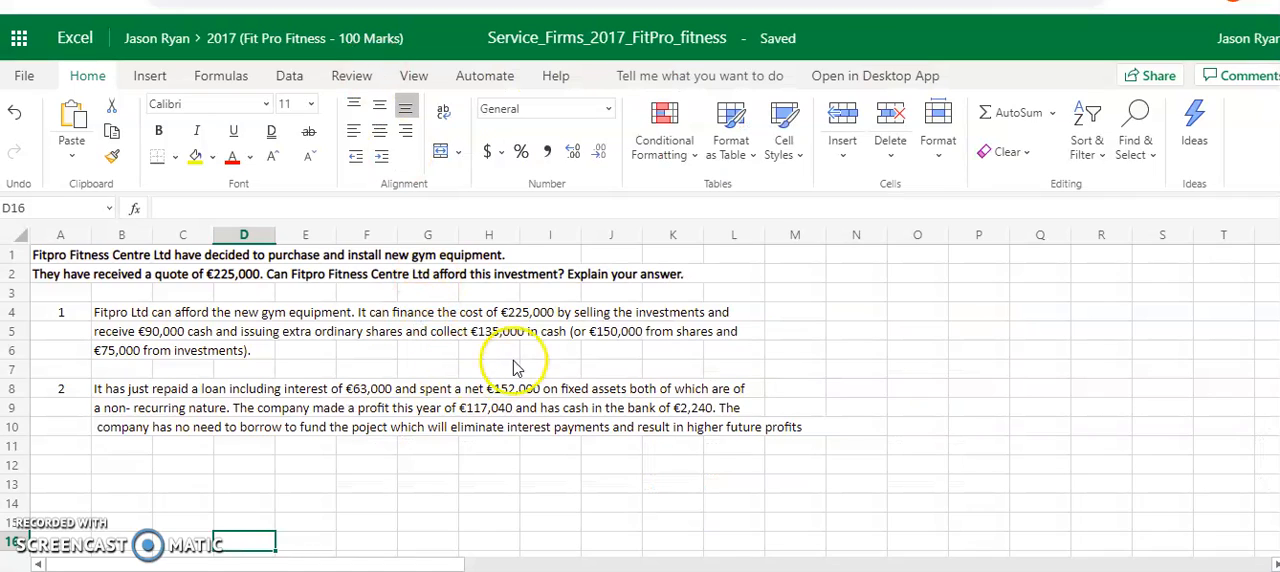
mouse_move(448, 350)
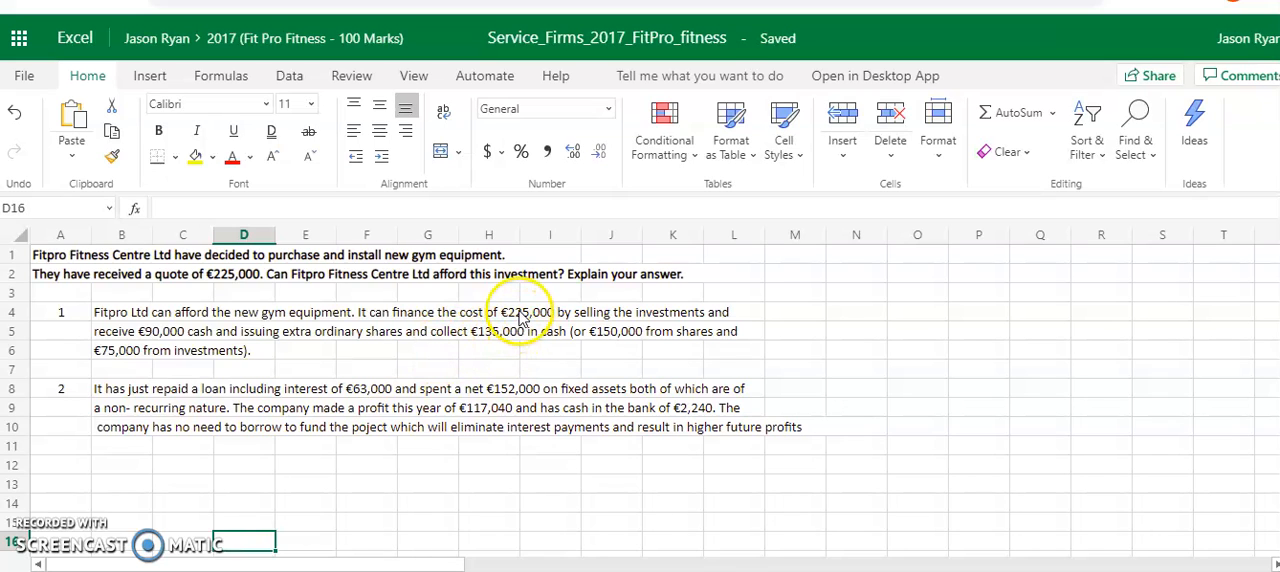
mouse_move(598, 350)
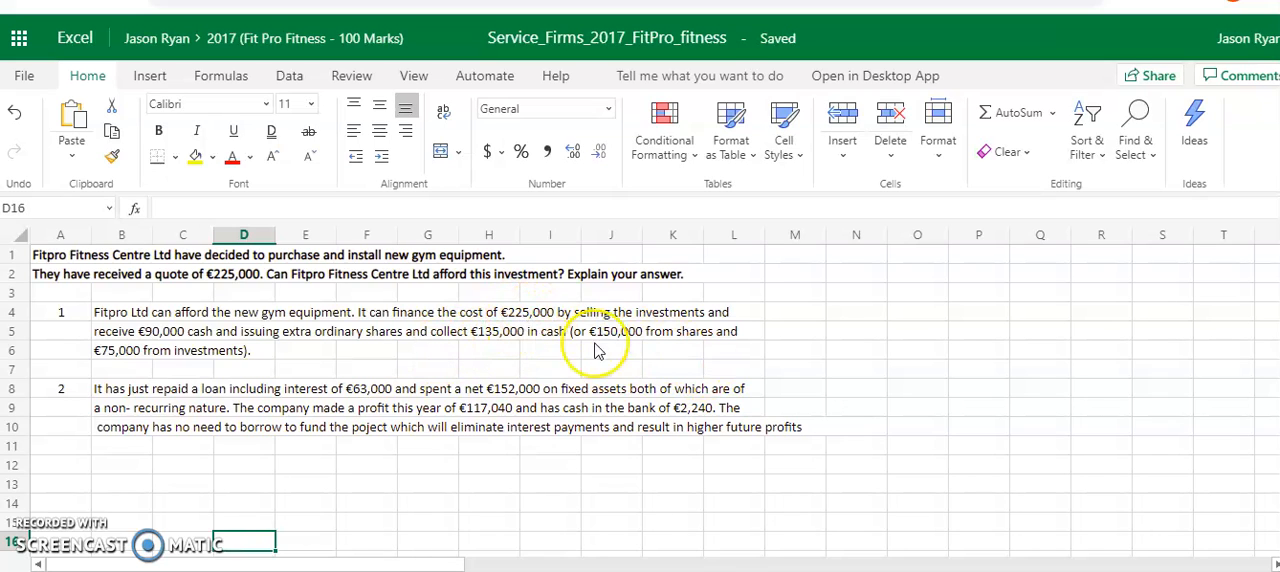
mouse_move(736, 360)
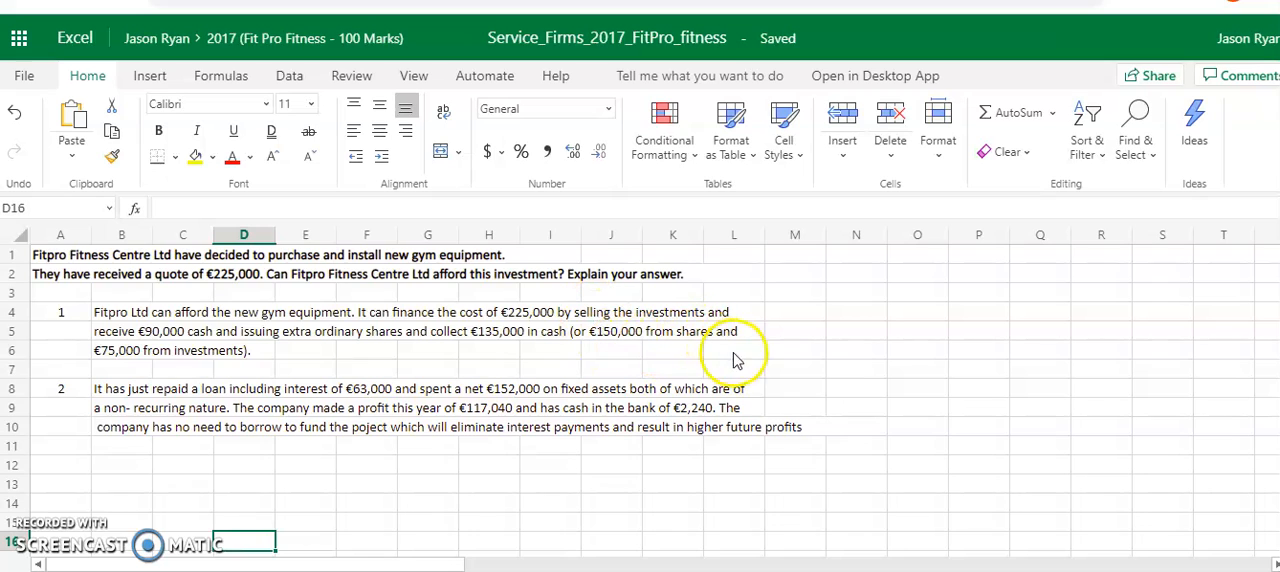
mouse_move(222, 372)
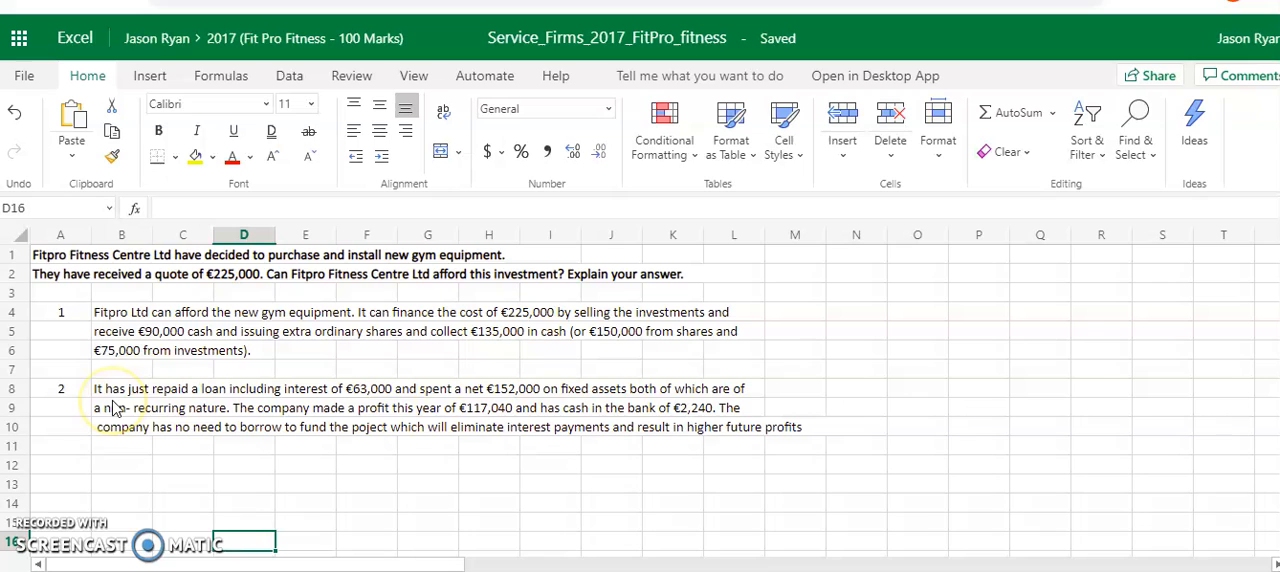
mouse_move(376, 404)
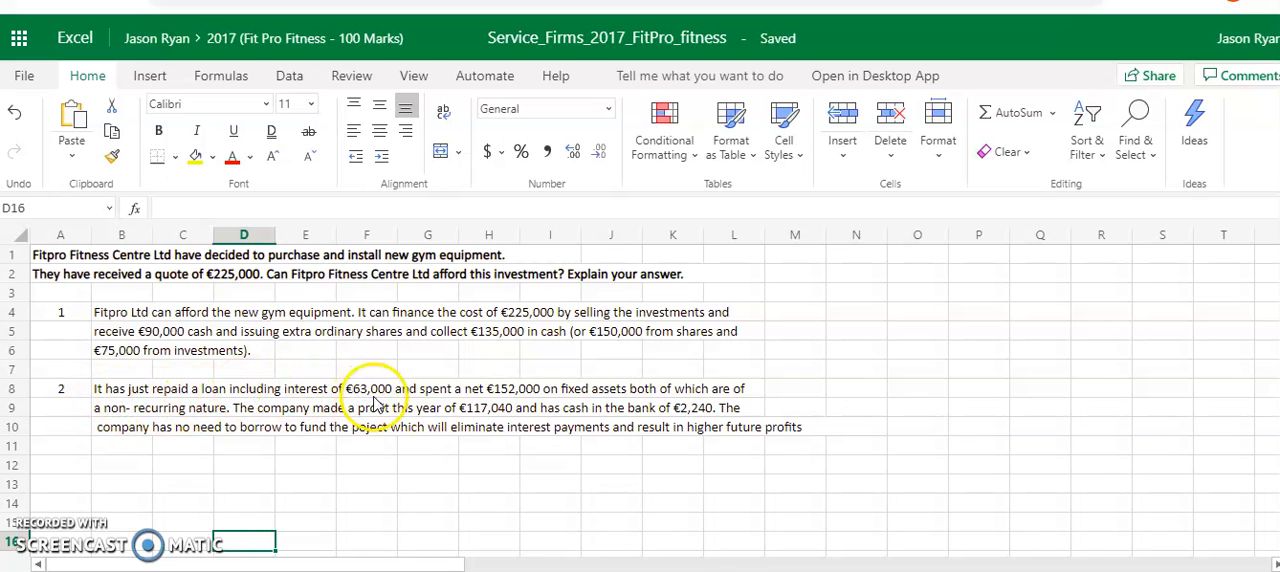
mouse_move(444, 400)
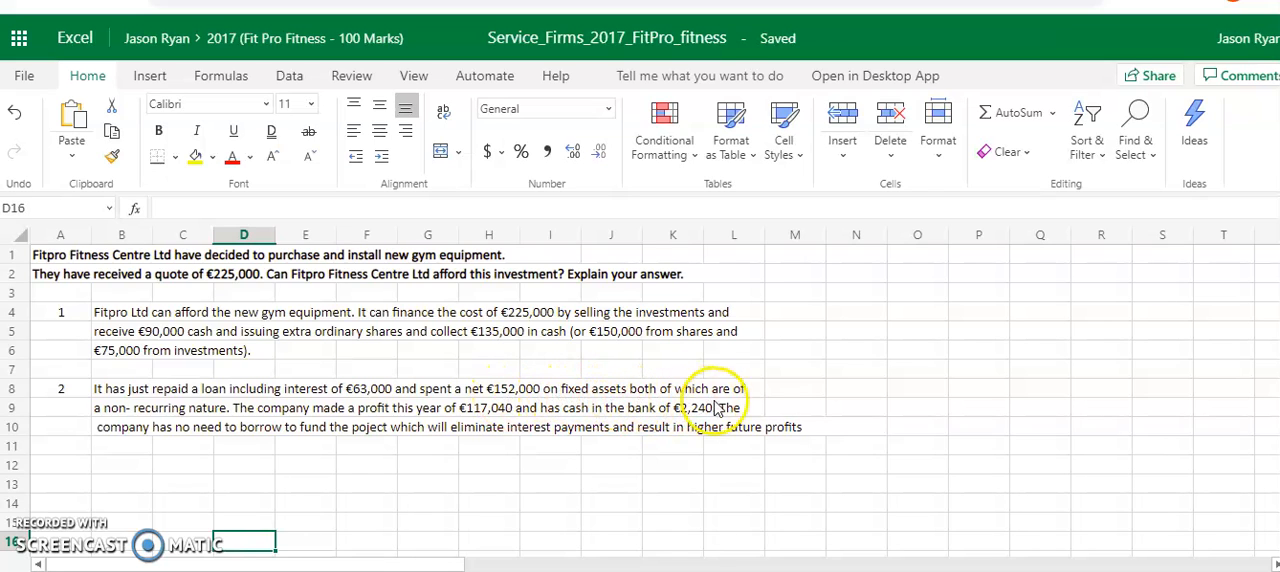
mouse_move(264, 430)
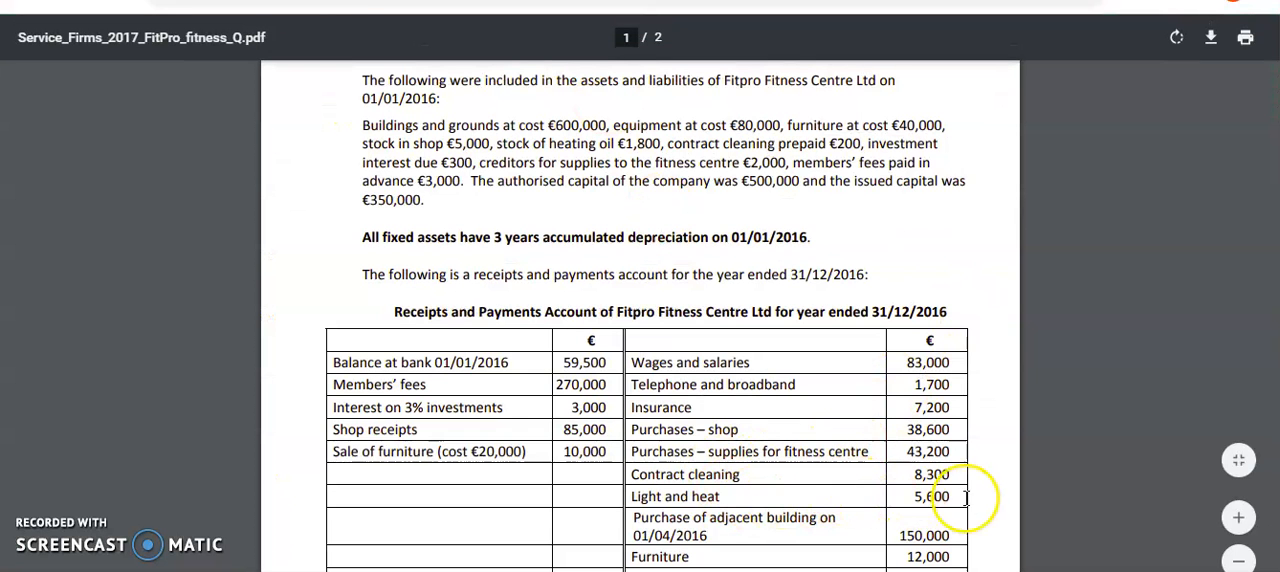
Step: Scroll the question PDF down to the 2016 receipts and payments account table
scroll(down, 3)
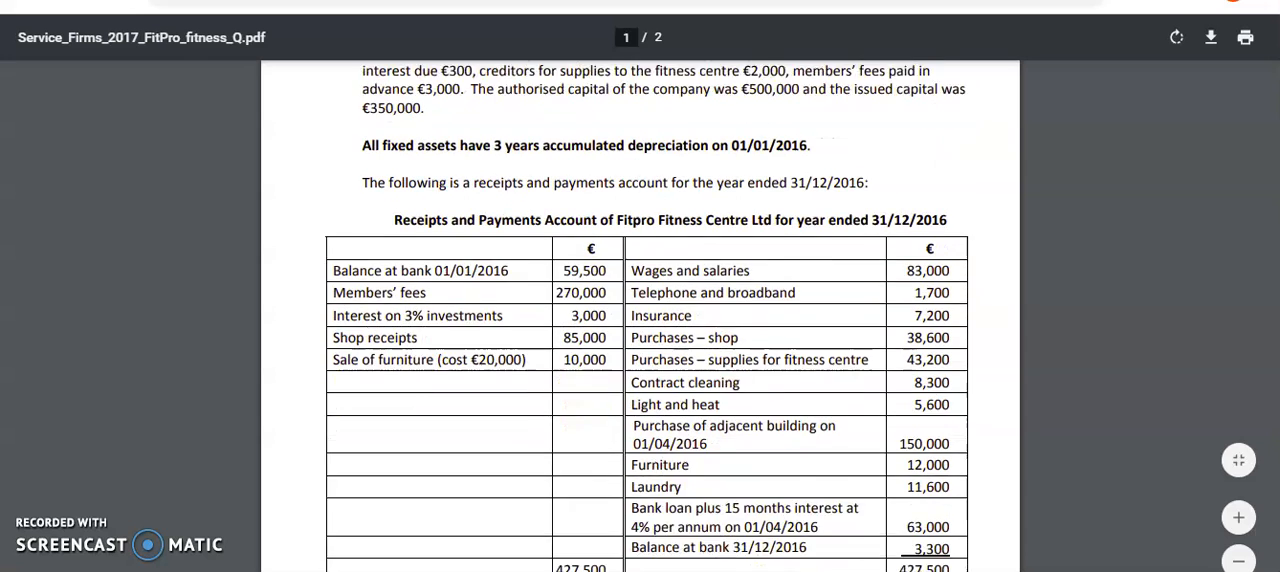
scroll(down, 3)
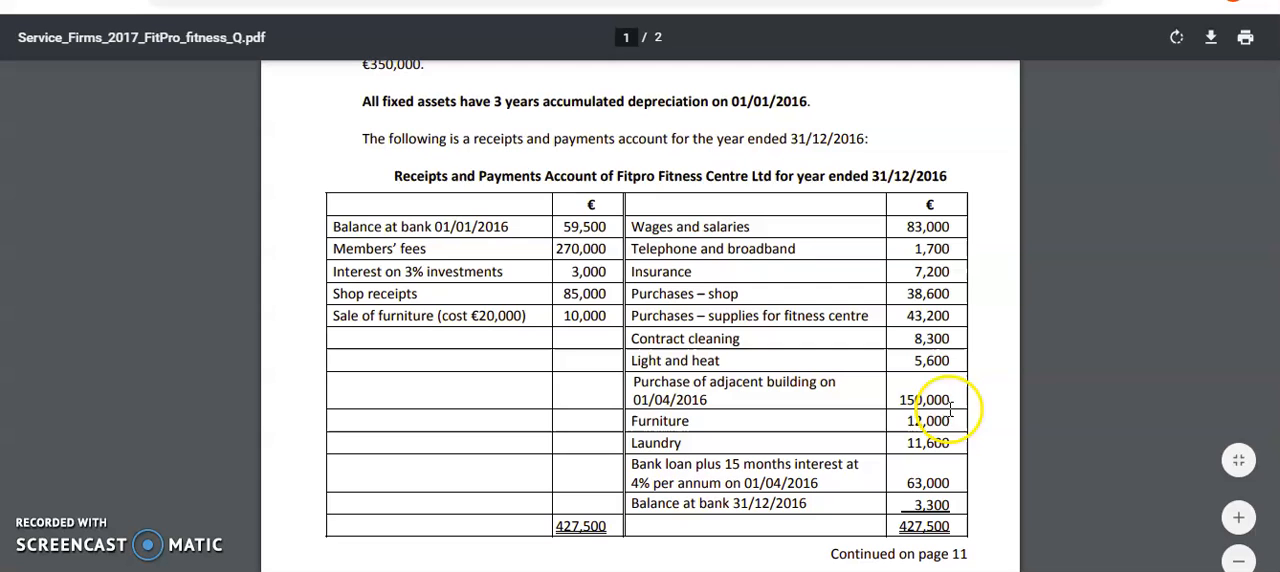
mouse_move(728, 124)
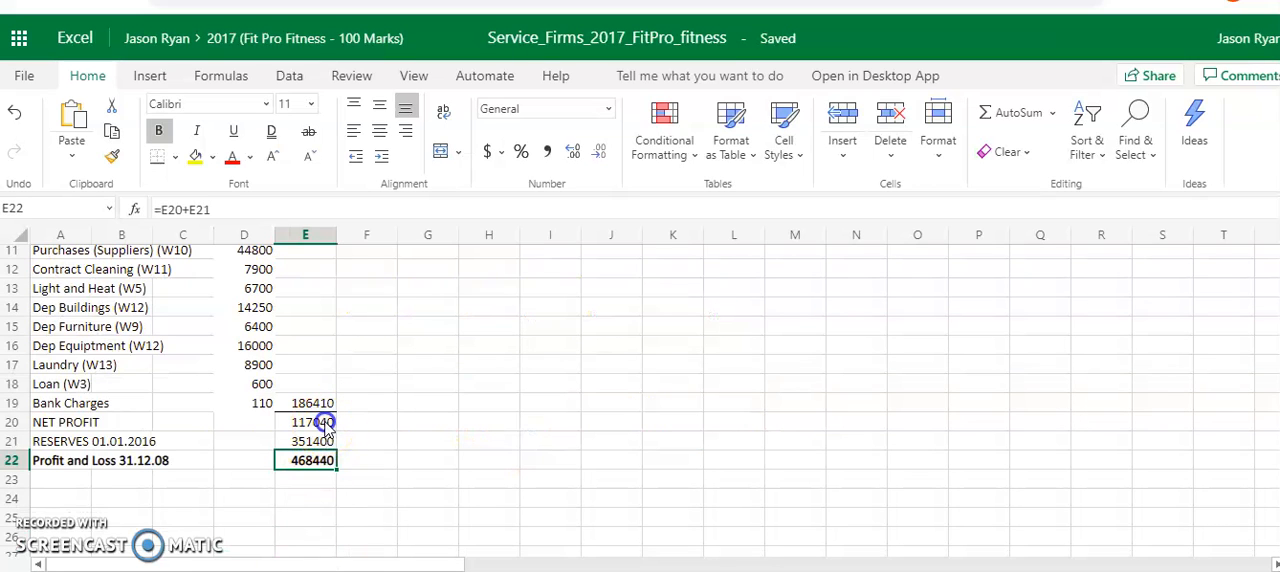
Step: Check the €117,040 net profit and the 3% investments figure against the answer points
click(304, 420)
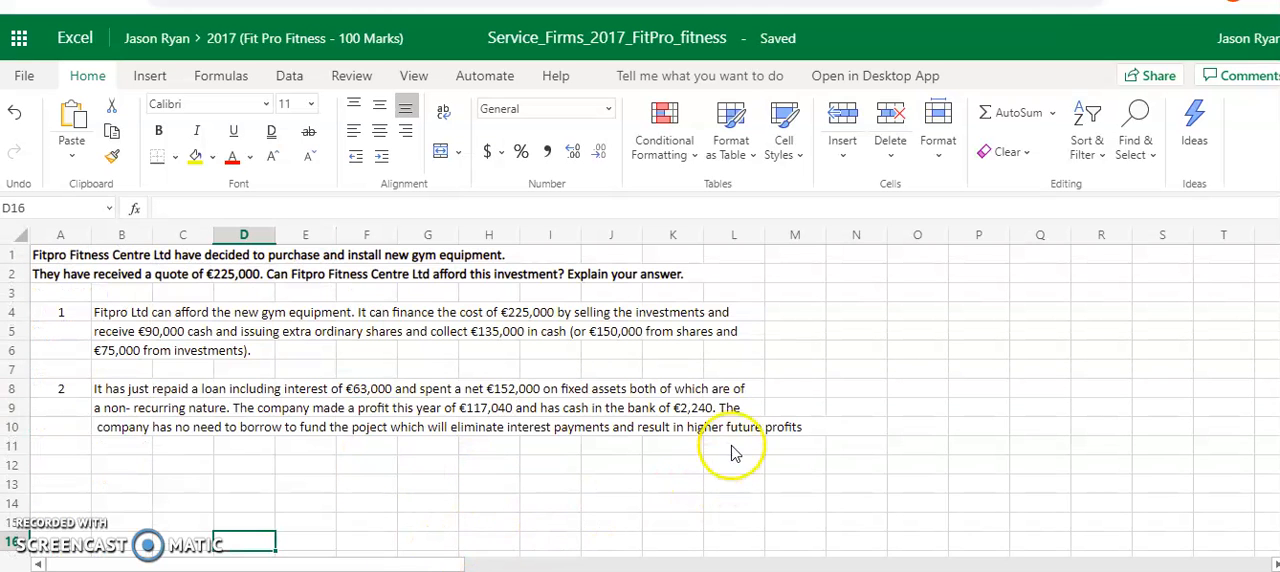
mouse_move(692, 420)
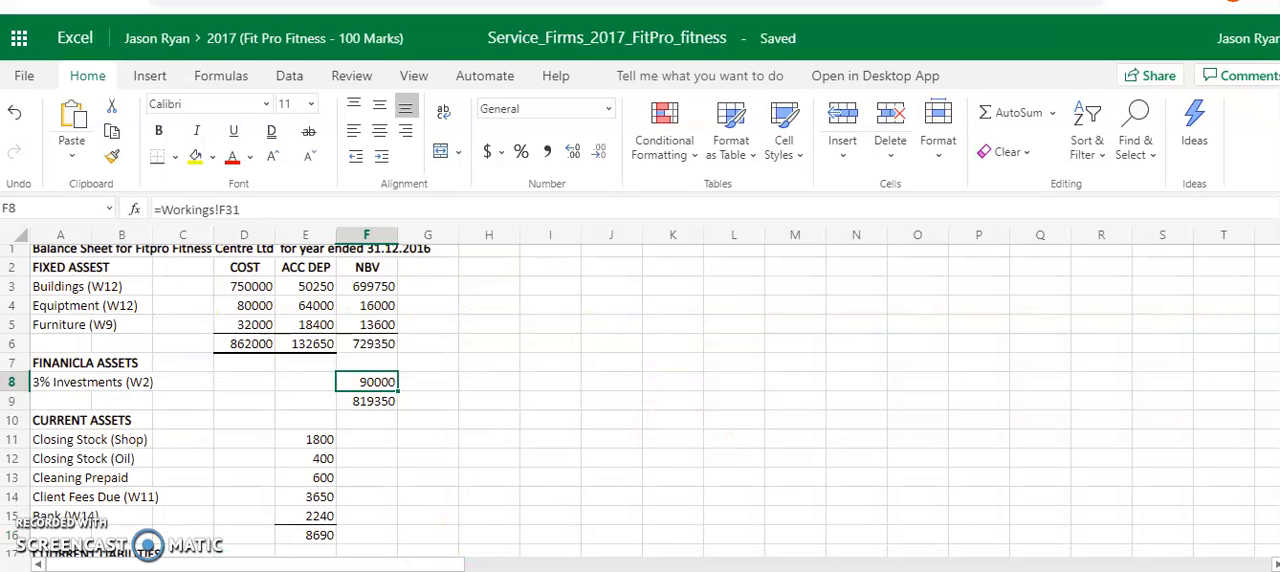
click(304, 516)
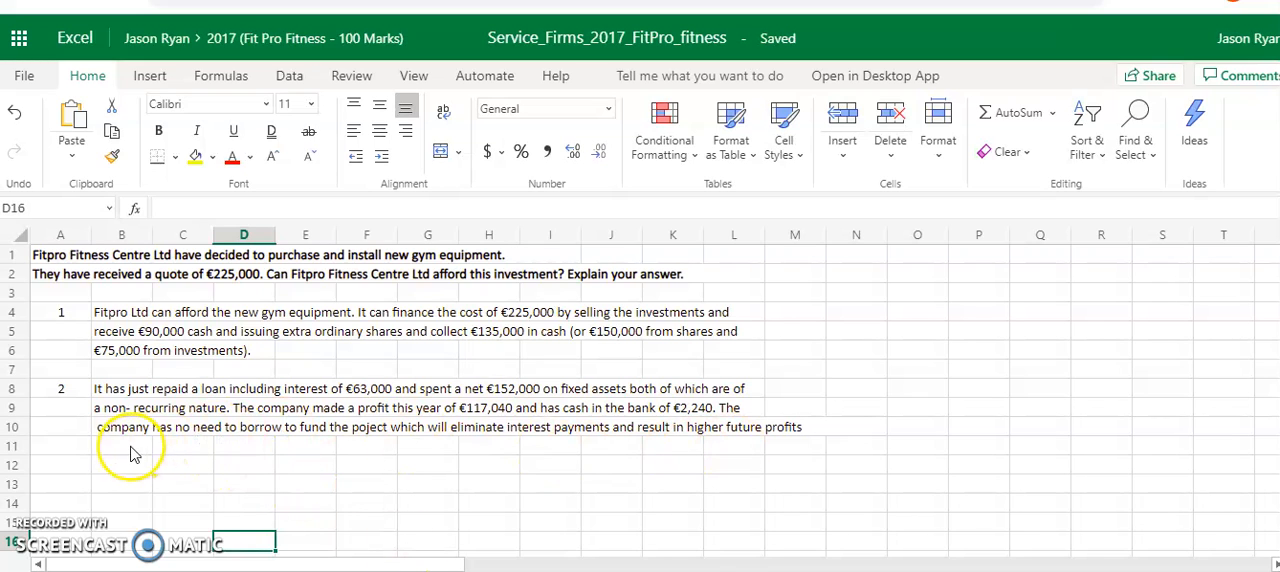
mouse_move(308, 452)
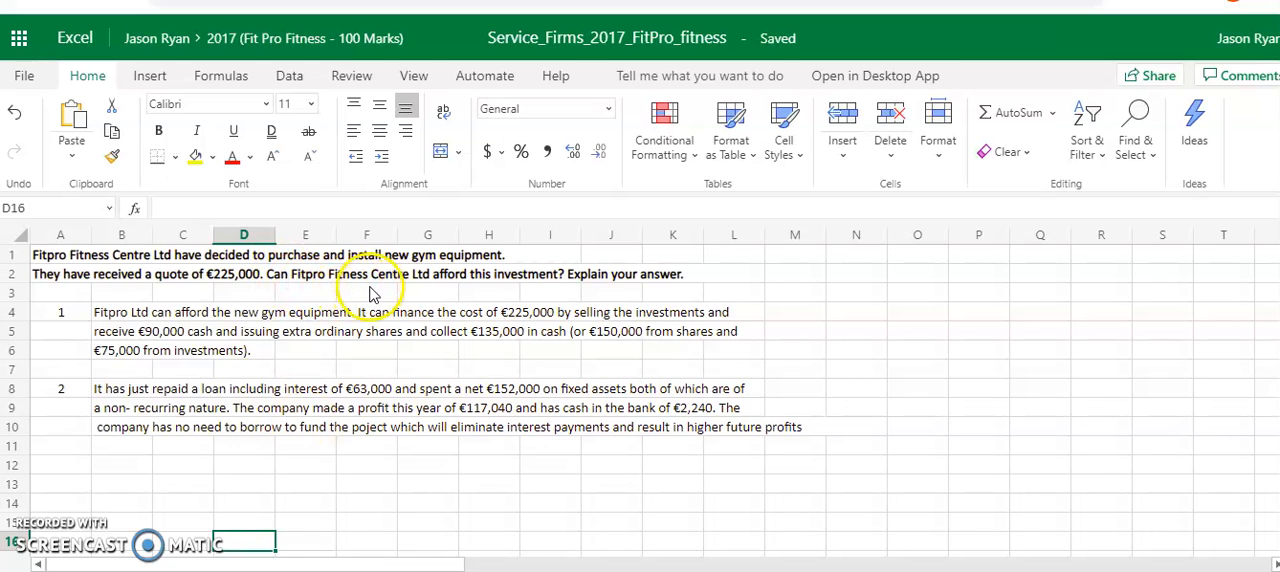
mouse_move(388, 428)
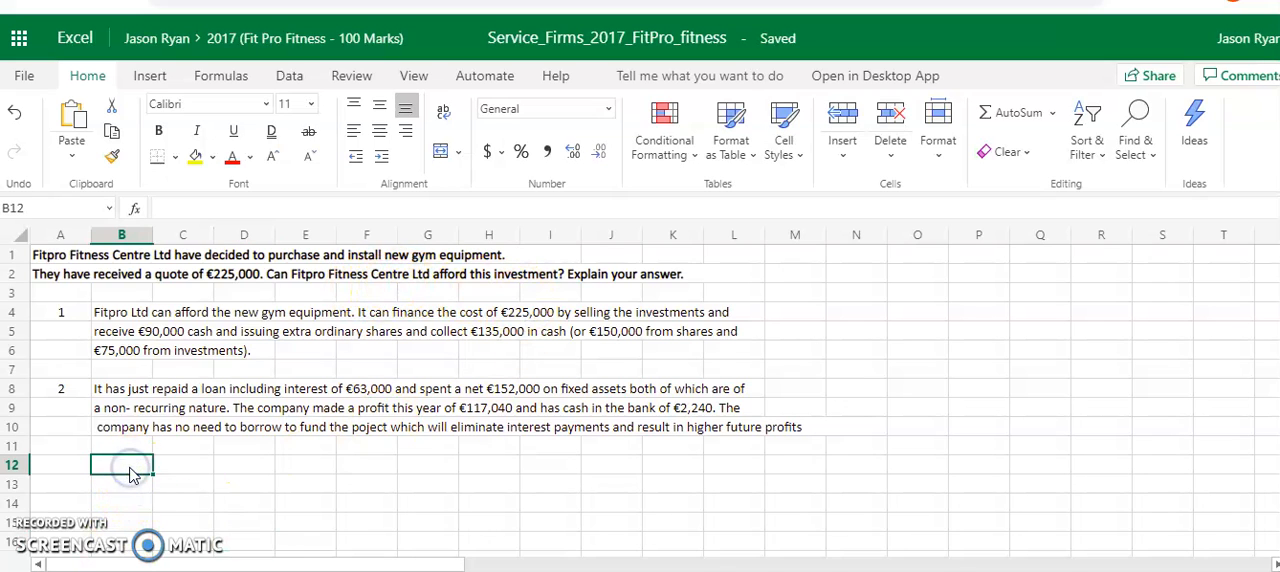
Step: Type the conclusion 'yes they can afford the investment' in cell B12
text(yes they can)
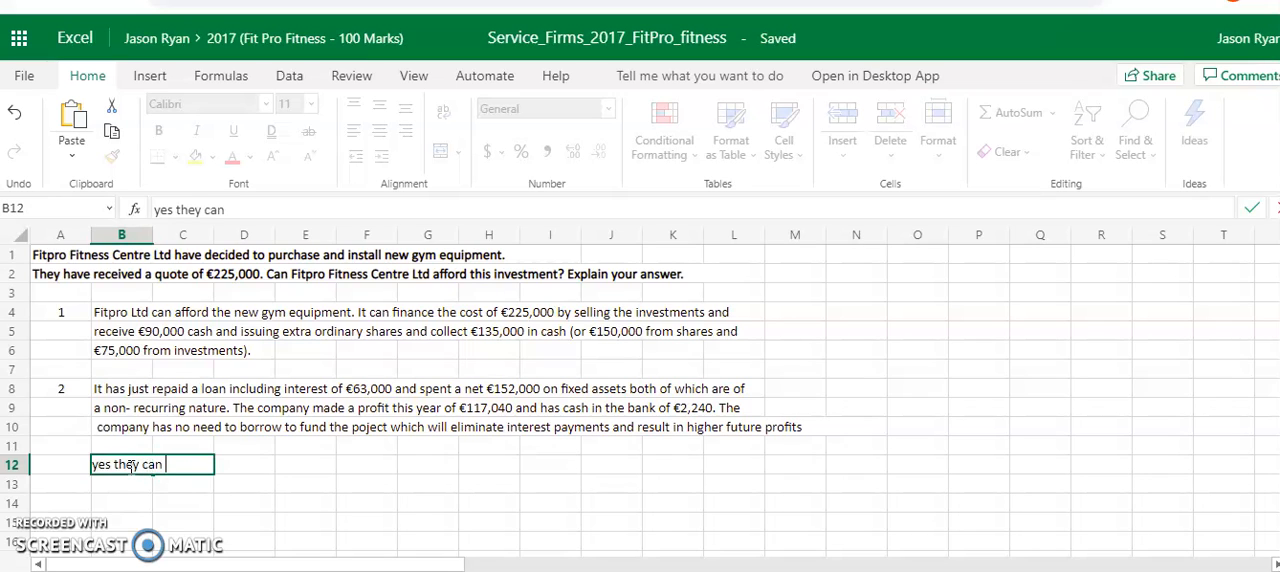
text(aff)
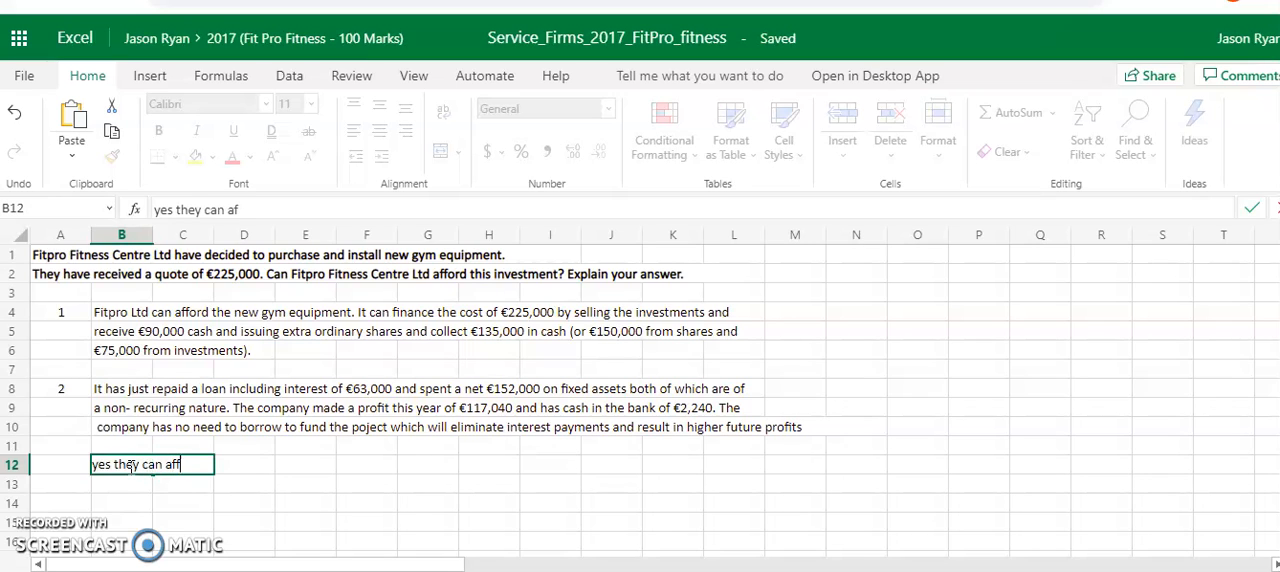
text(ford th)
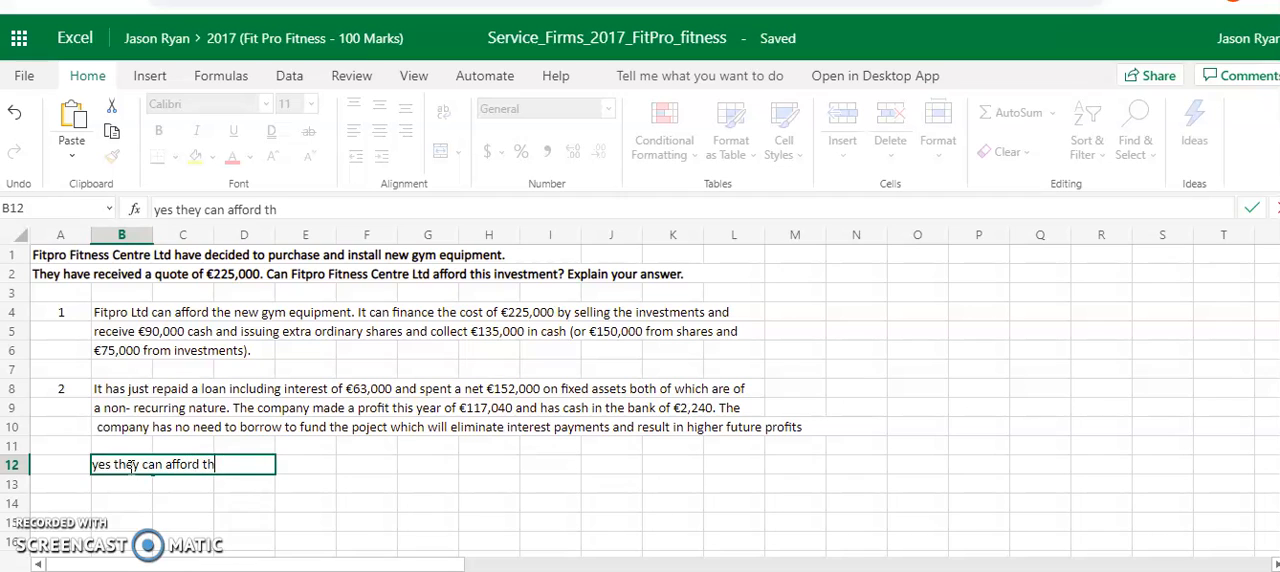
text(e inves)
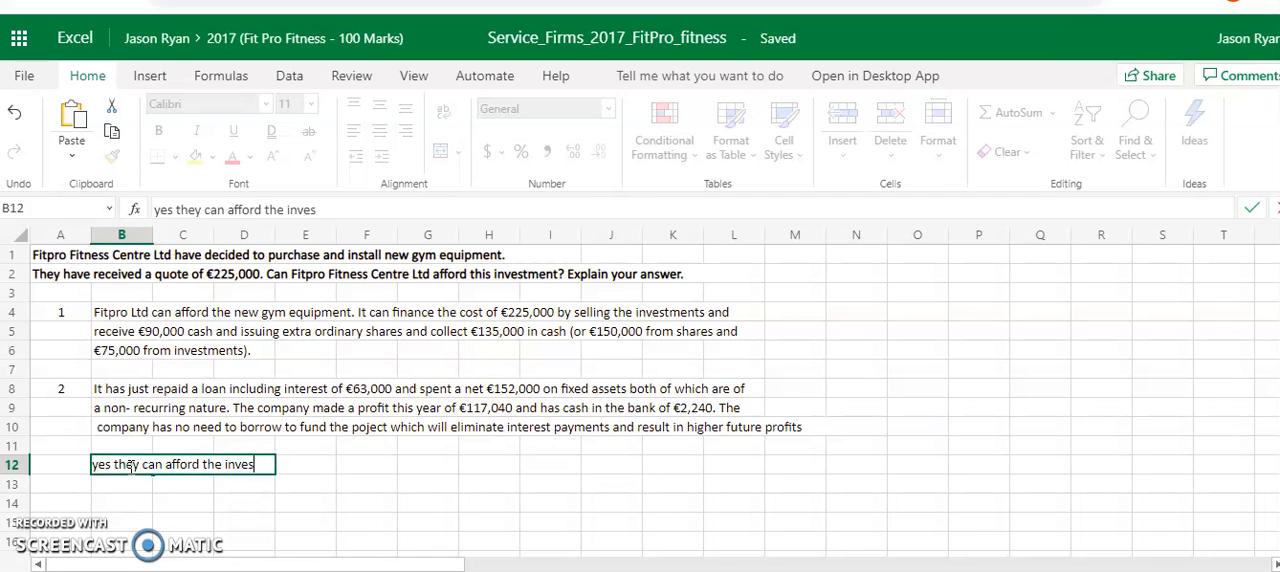
text(tment)
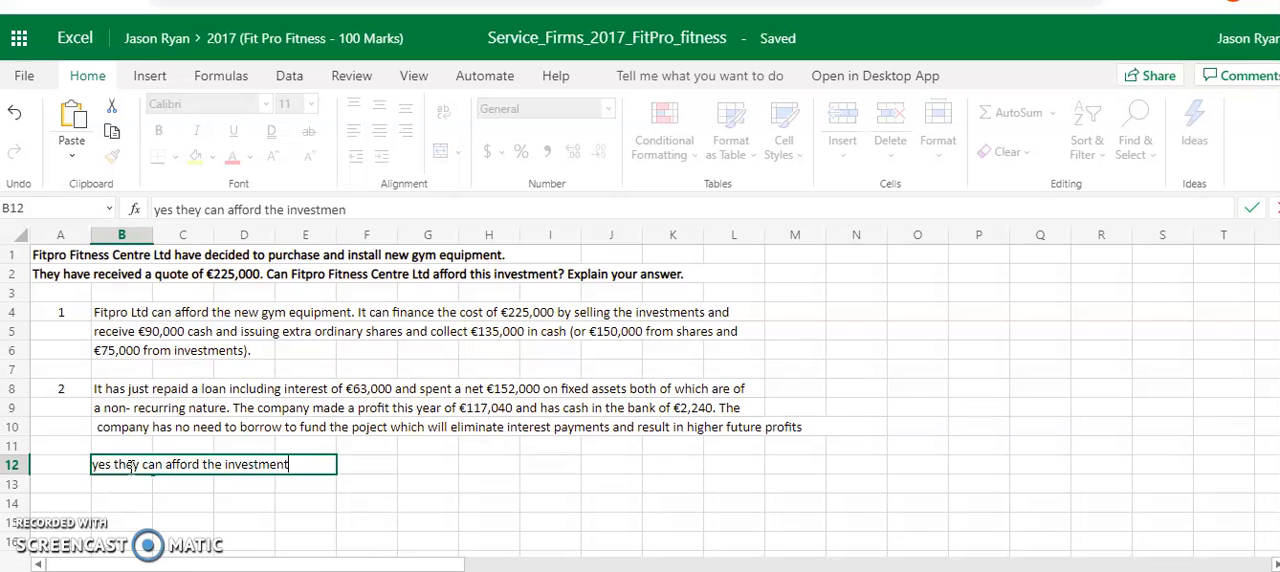